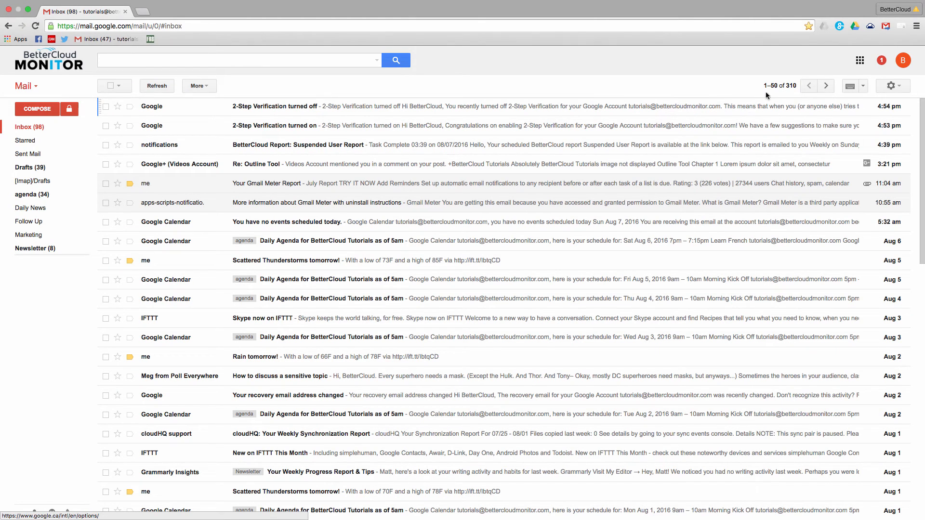
Launch Google Forms from the Gmail apps grid in a new tab.
{"action": "left_click", "coordinate": [860, 60]}
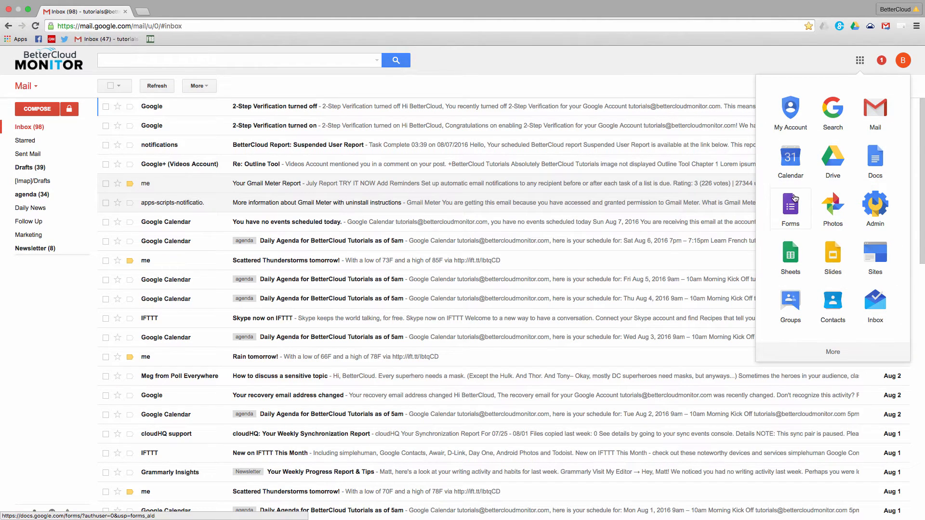
{"action": "left_click", "coordinate": [791, 207]}
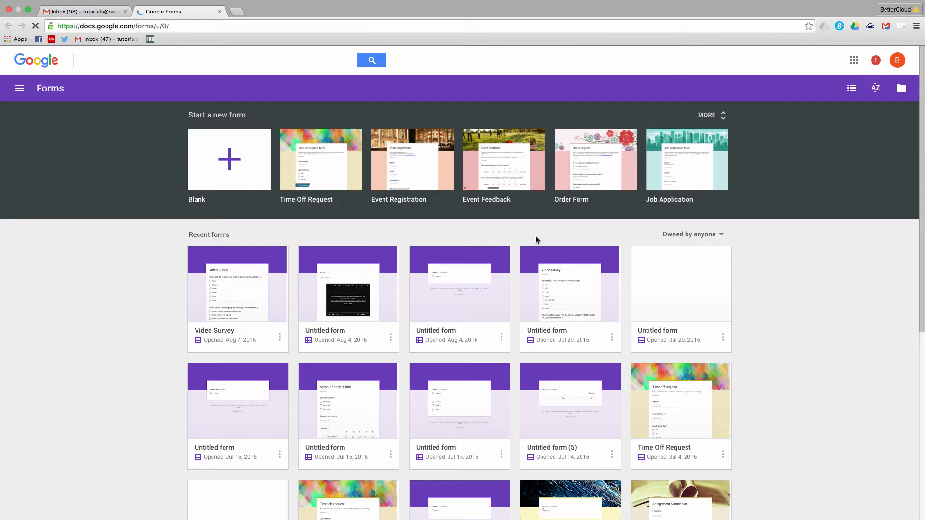
{"action": "mouse_move", "coordinate": [239, 202]}
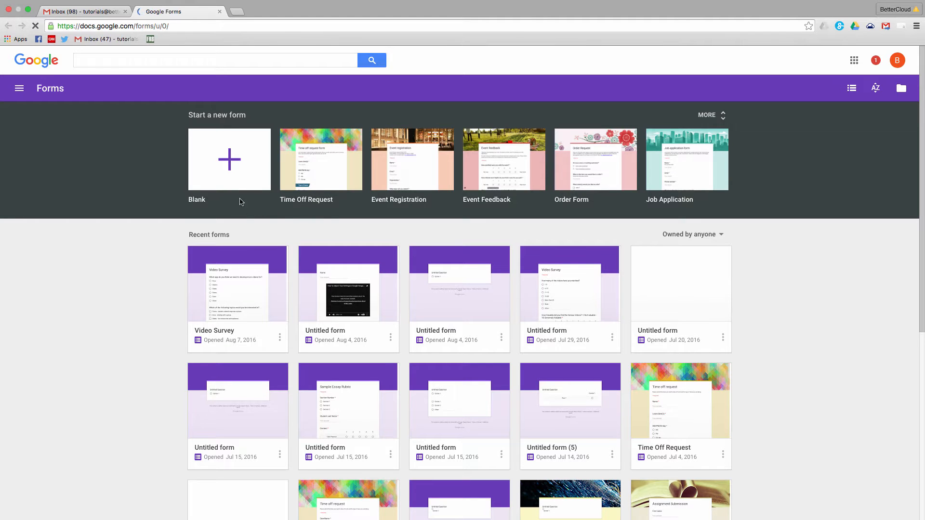
Create a blank form and save its settings with email collection left off.
{"action": "left_click", "coordinate": [230, 160]}
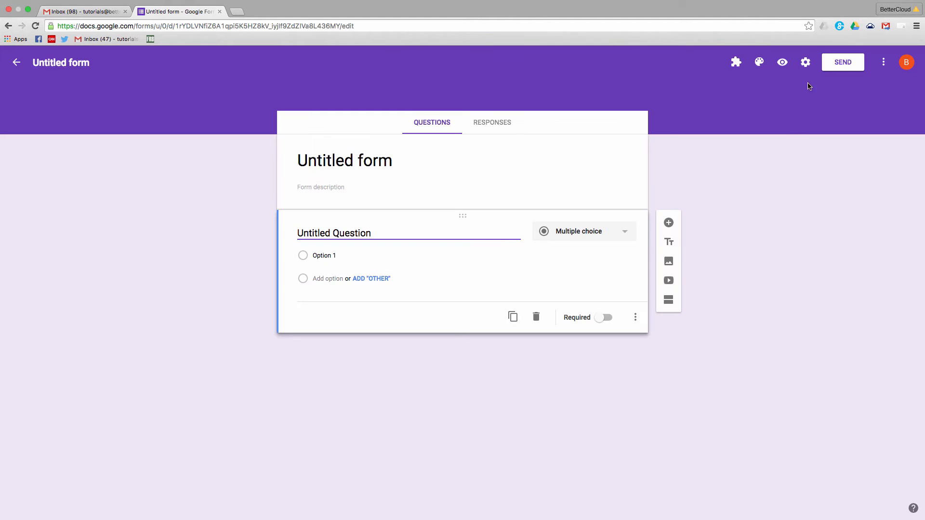
{"action": "left_click", "coordinate": [805, 62]}
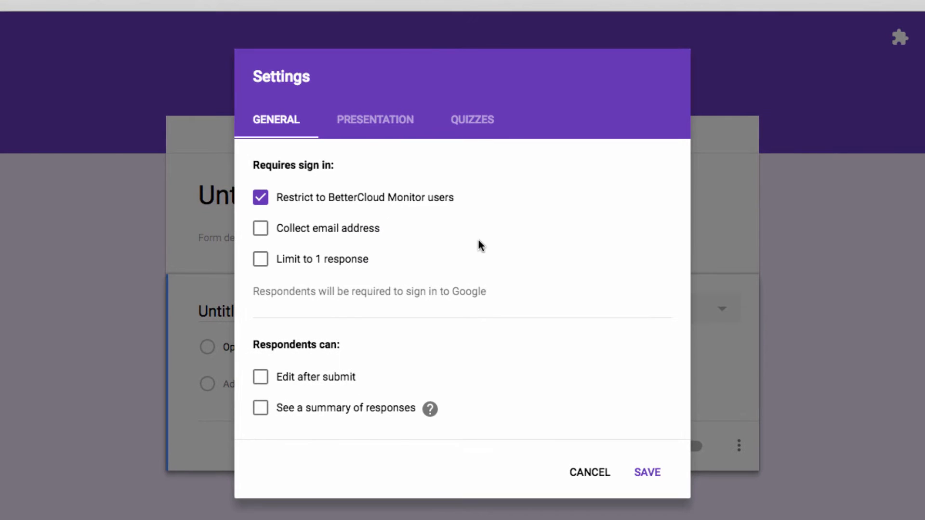
{"action": "mouse_move", "coordinate": [455, 215]}
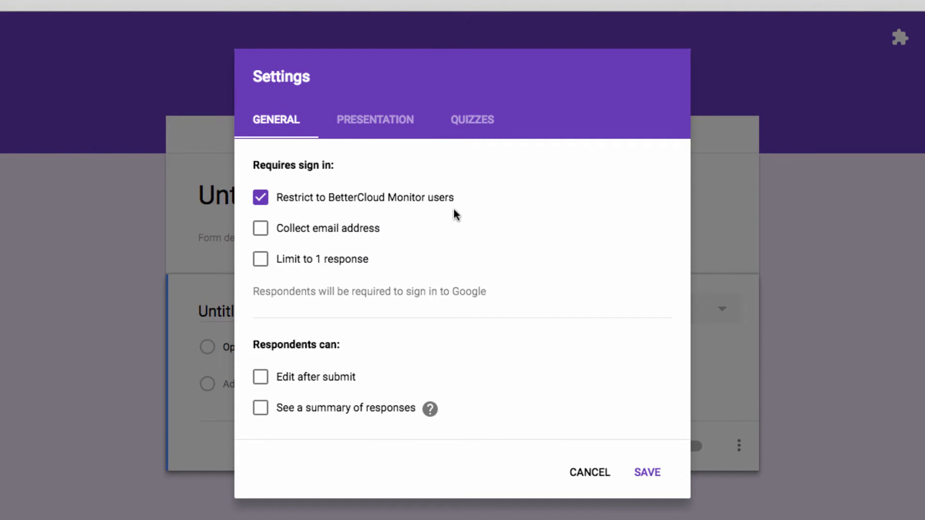
{"action": "mouse_move", "coordinate": [364, 213]}
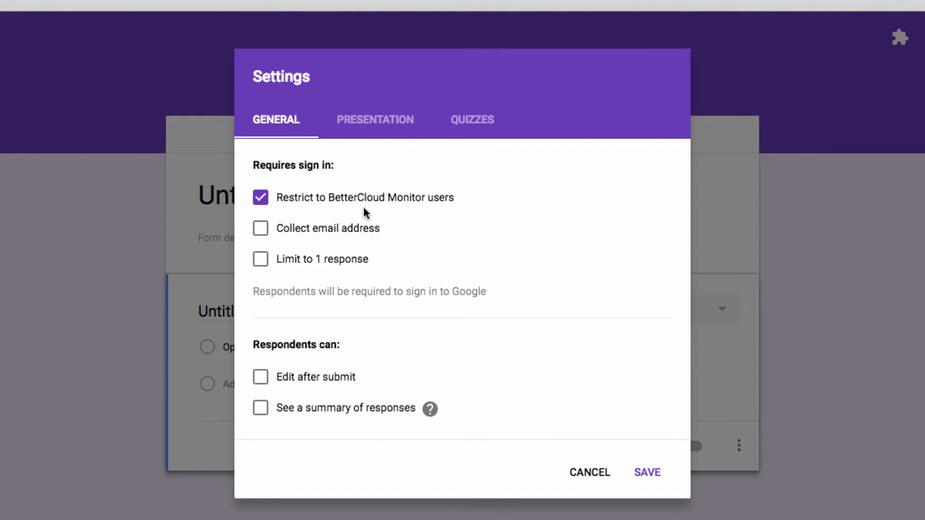
{"action": "left_click", "coordinate": [260, 229]}
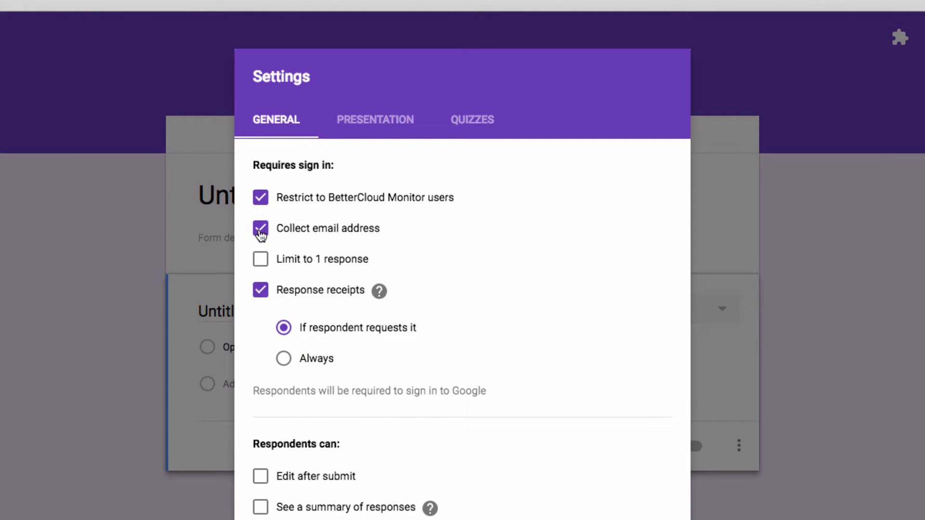
{"action": "left_click", "coordinate": [260, 229]}
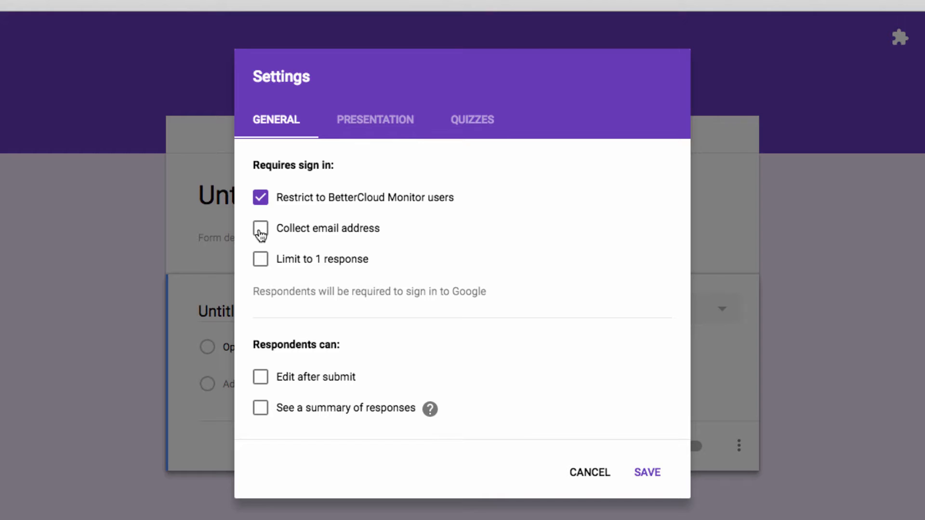
{"action": "left_click", "coordinate": [643, 469]}
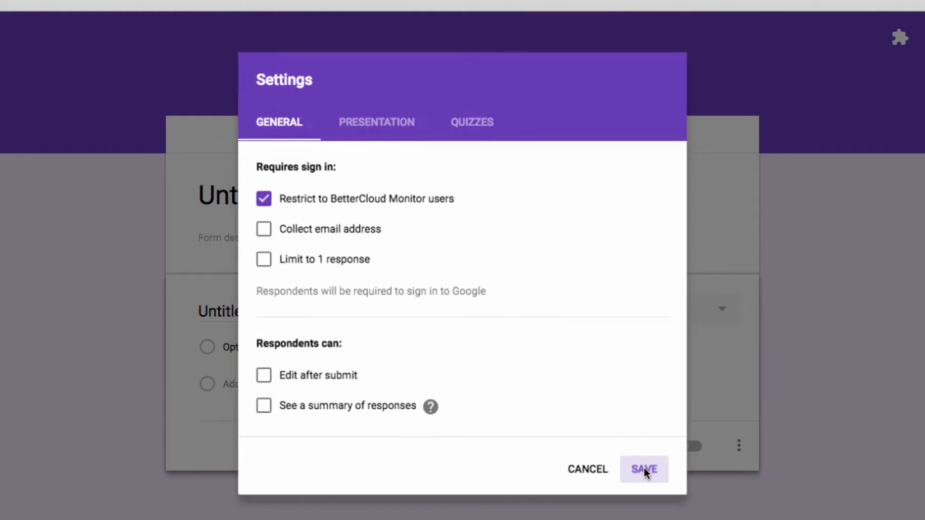
{"action": "left_click", "coordinate": [643, 469]}
{"action": "type", "text": "Summer Student Feed"}
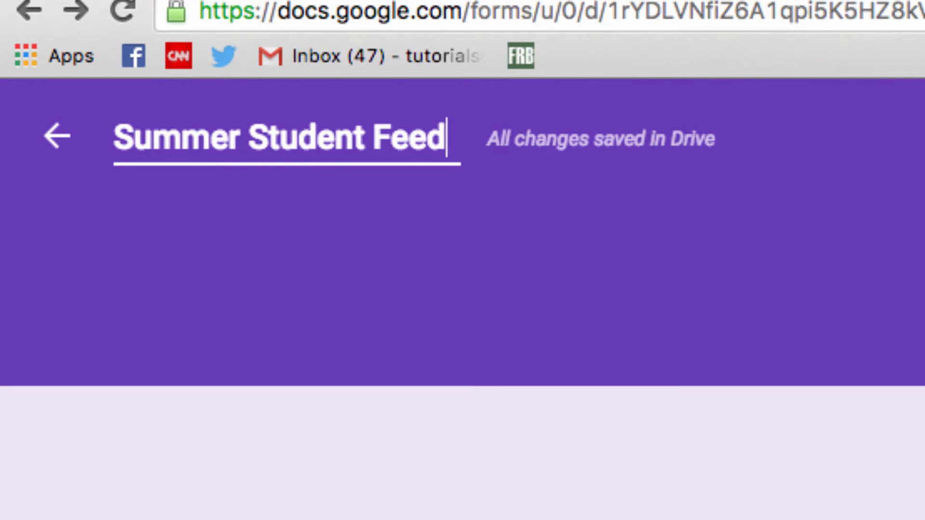
Name the file 'Summer Student Feedback 2016' and title the form 'Summer Feedback'.
{"action": "type", "text": "back 2016"}
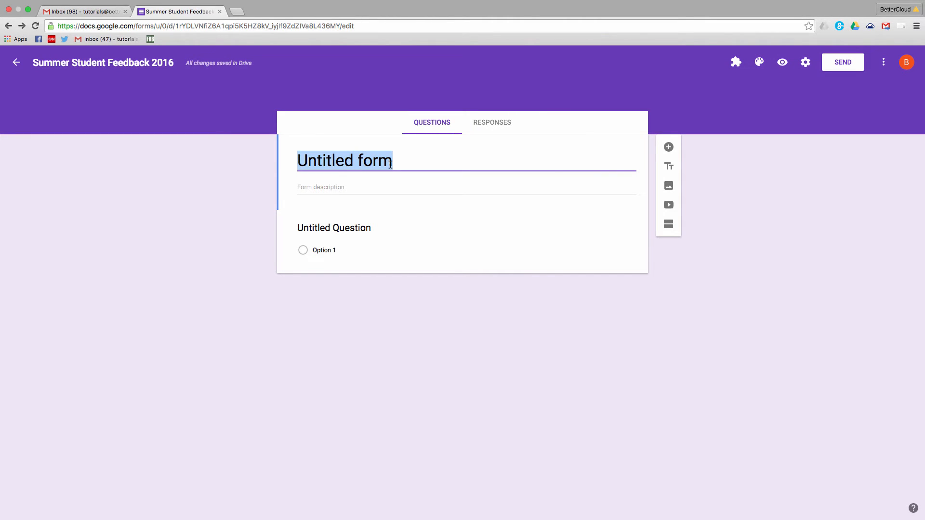
{"action": "type", "text": "Summer Fe"}
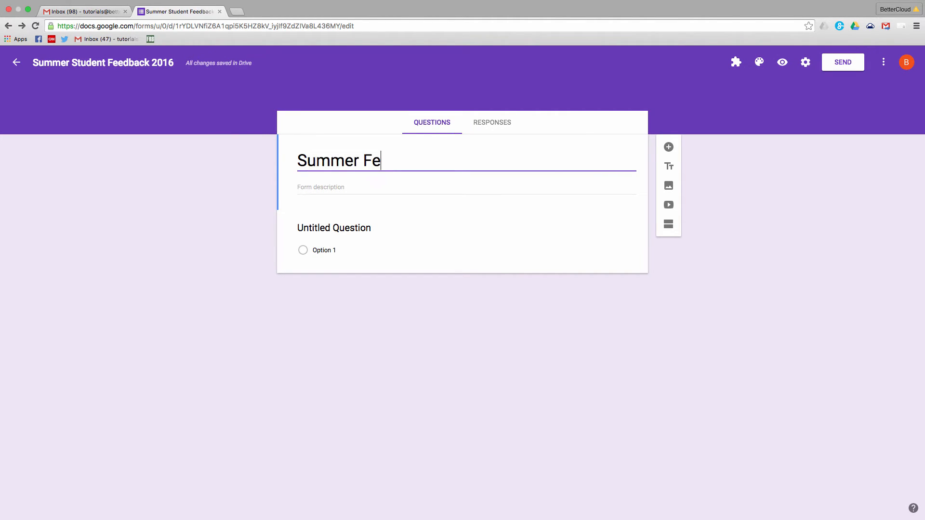
{"action": "type", "text": "edback"}
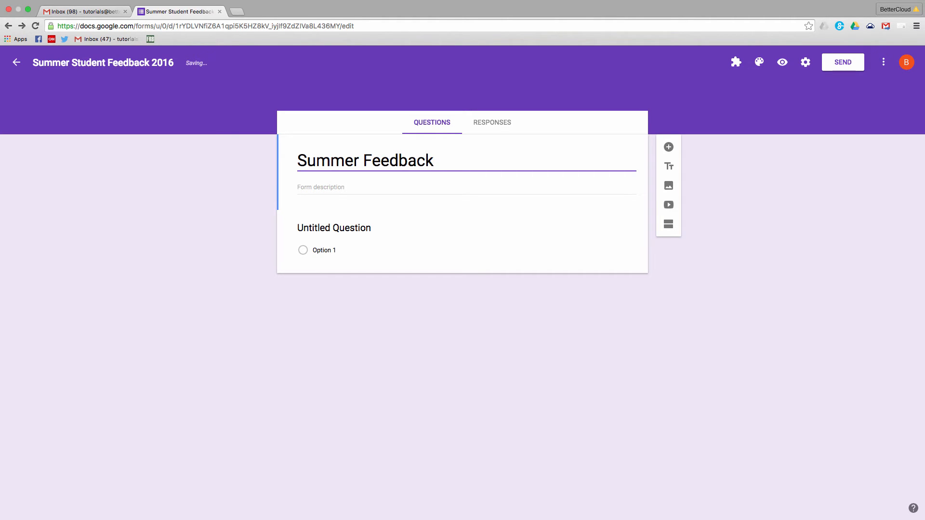
Word the first question 'How well did the discussion questions help your understanding of Macbeth.'.
{"action": "left_click", "coordinate": [334, 228]}
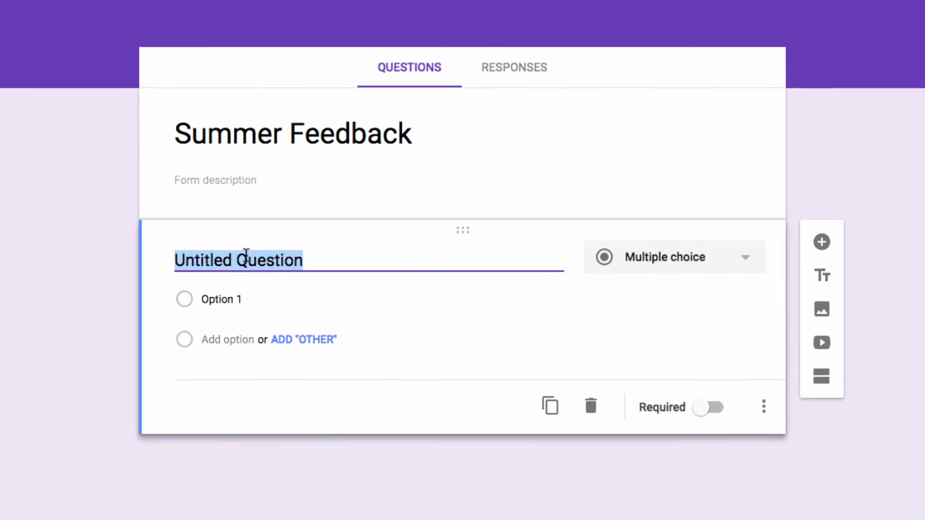
{"action": "type", "text": "How well did"}
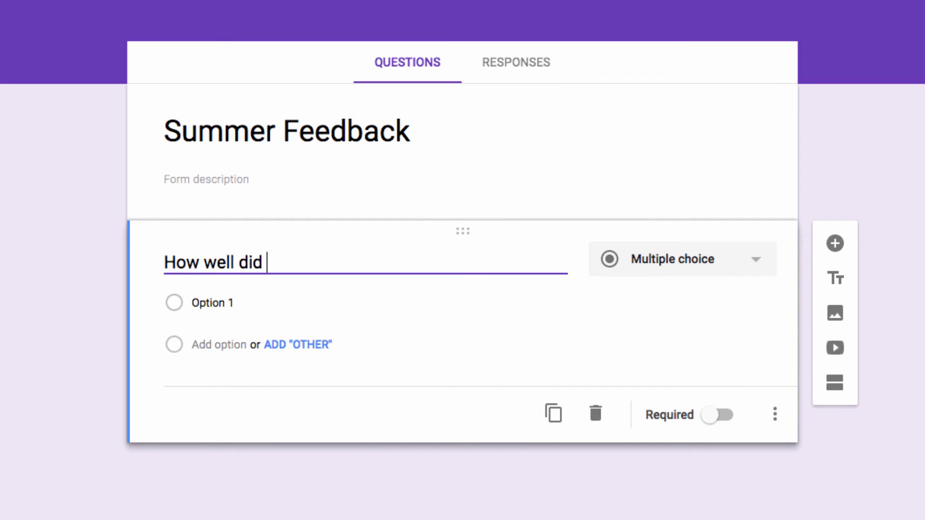
{"action": "type", "text": "the discussion qu"}
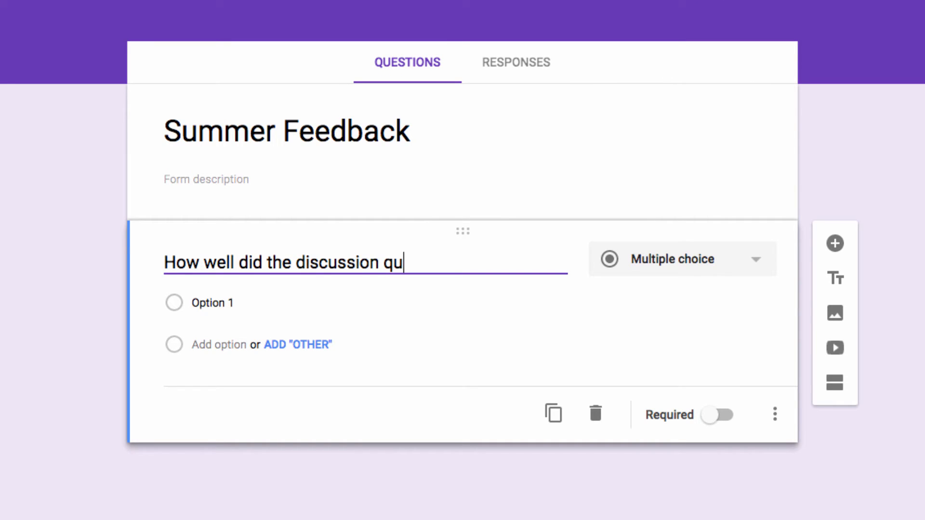
{"action": "type", "text": "estions help your"}
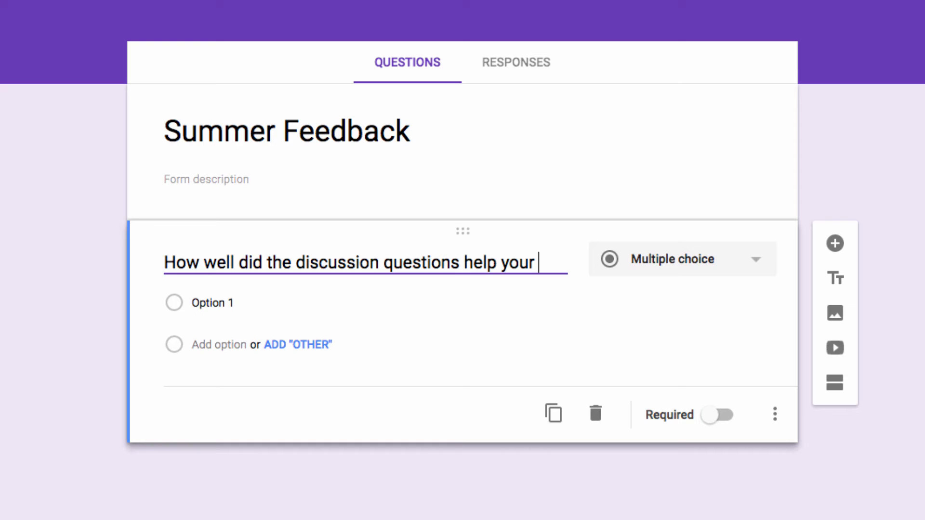
{"action": "type", "text": "understanding of M"}
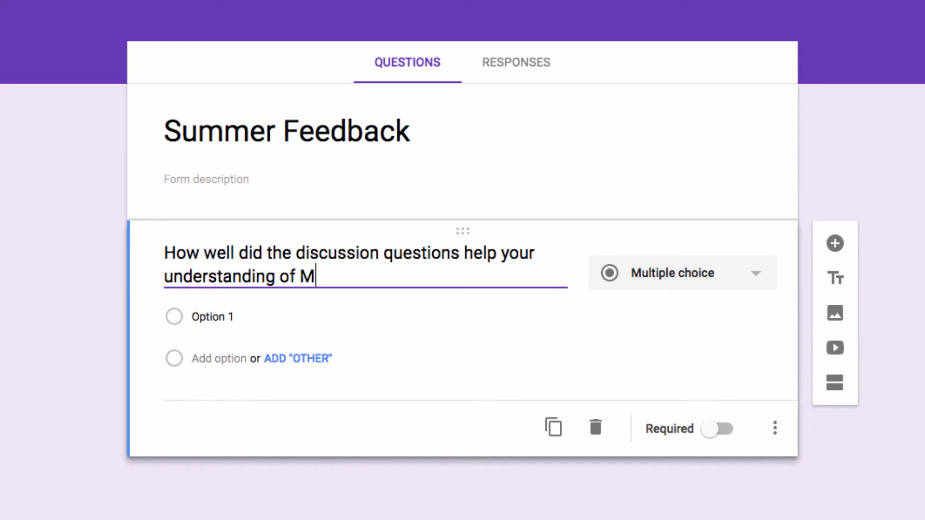
{"action": "type", "text": "acbeth."}
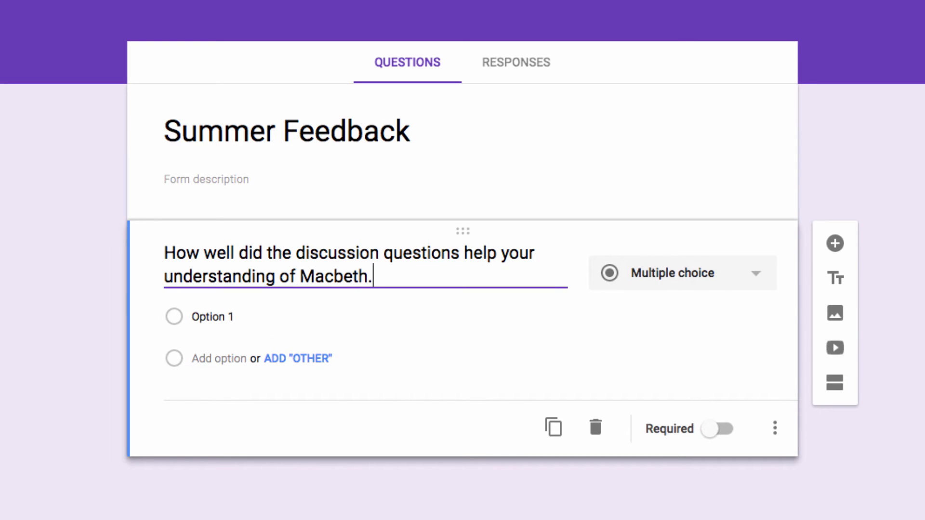
Make it a required linear scale labelled 'Very Effective' to 'Least Effective'.
{"action": "left_click", "coordinate": [682, 272]}
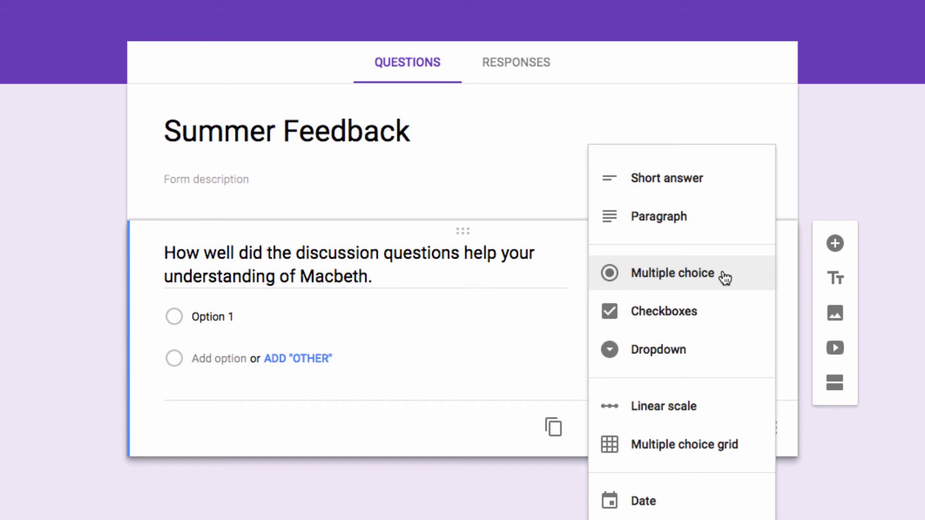
{"action": "left_click", "coordinate": [662, 406]}
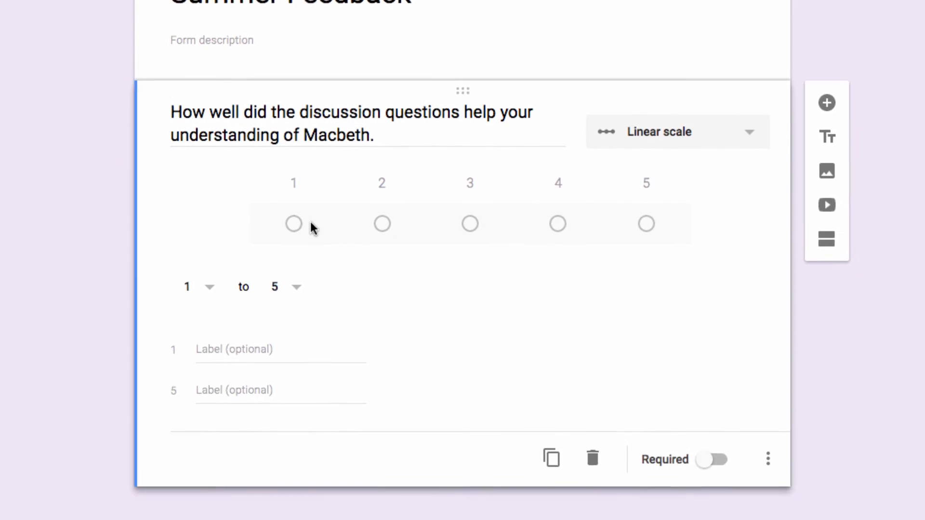
{"action": "type", "text": "Very Effective"}
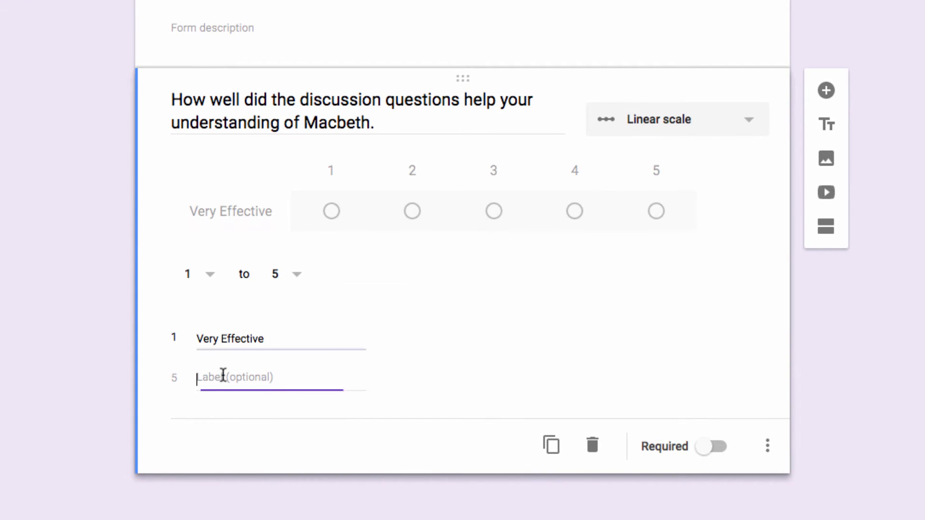
{"action": "type", "text": "Least Effective"}
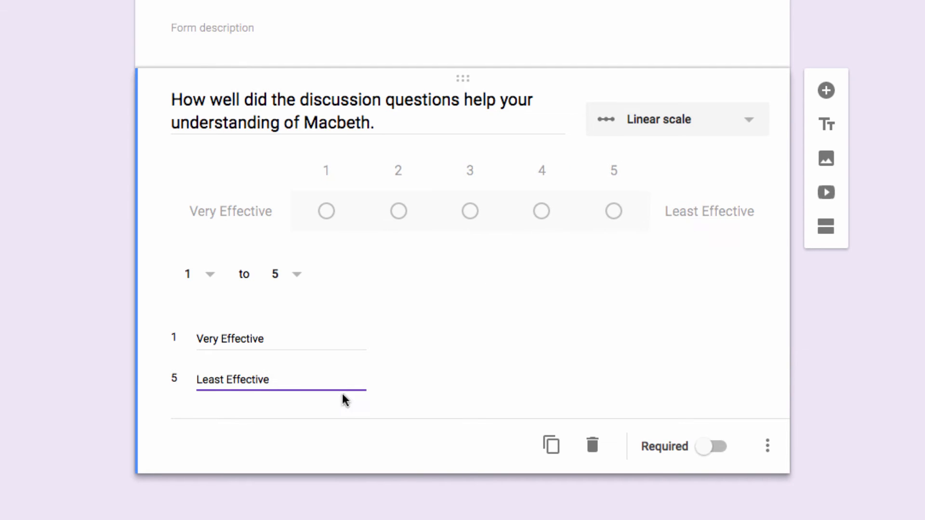
{"action": "left_click", "coordinate": [712, 447]}
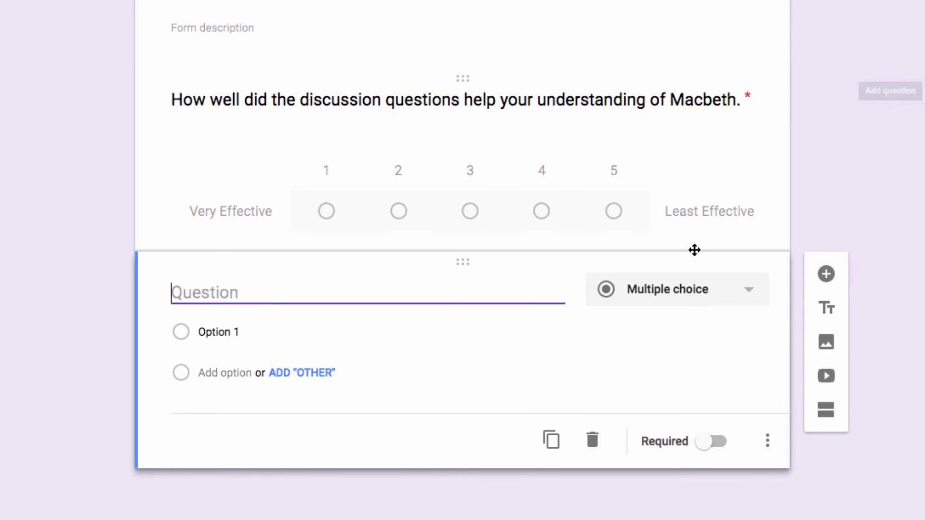
Make the new question a paragraph asking for specific feedback on the study of Macbeth.
{"action": "left_click", "coordinate": [676, 289]}
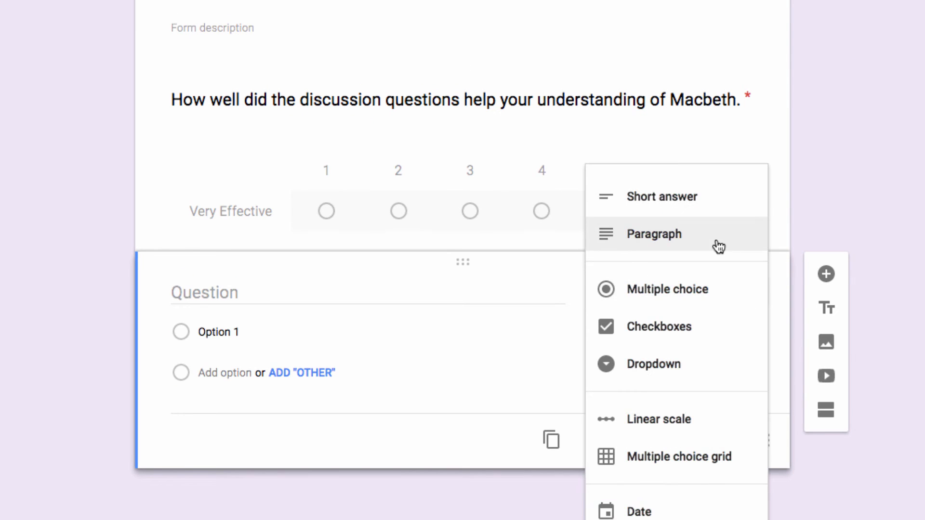
{"action": "left_click", "coordinate": [653, 233]}
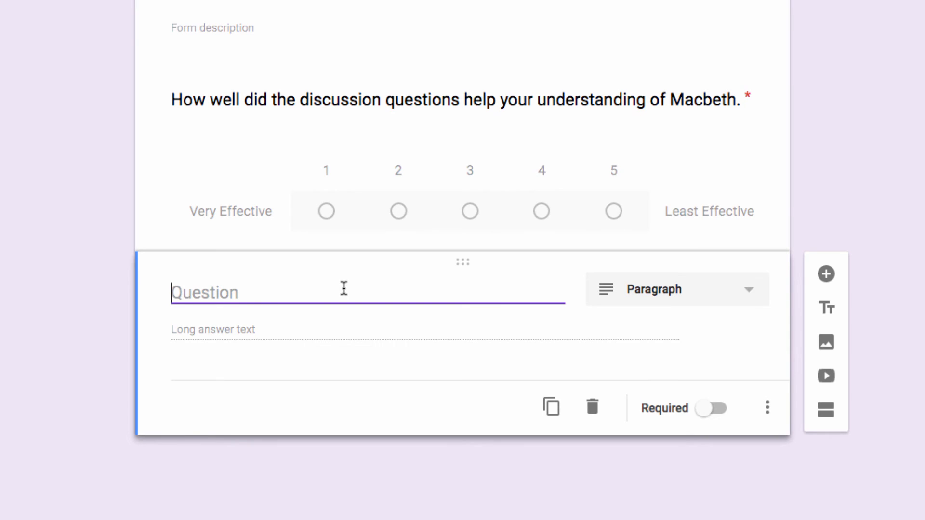
{"action": "type", "text": "Do you have any specific feedback on the discussion questions or"}
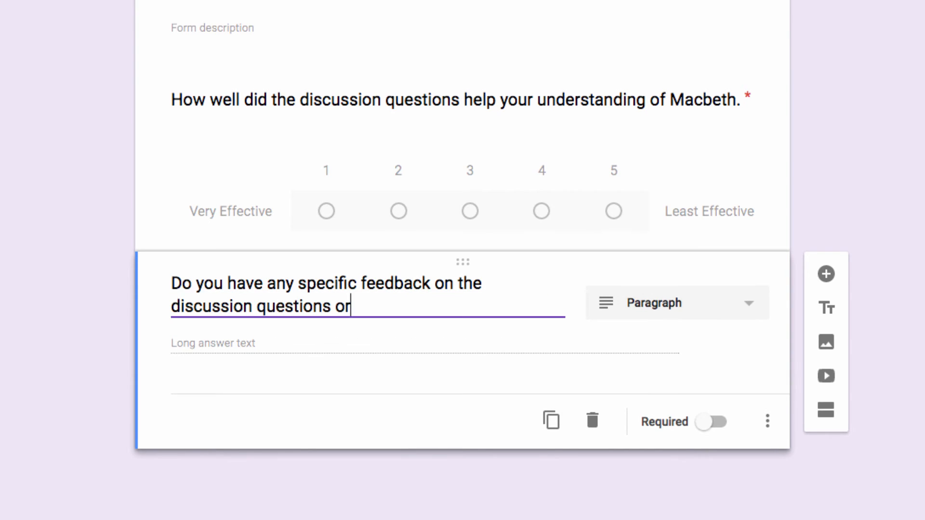
{"action": "type", "text": "your study of Macbeth?"}
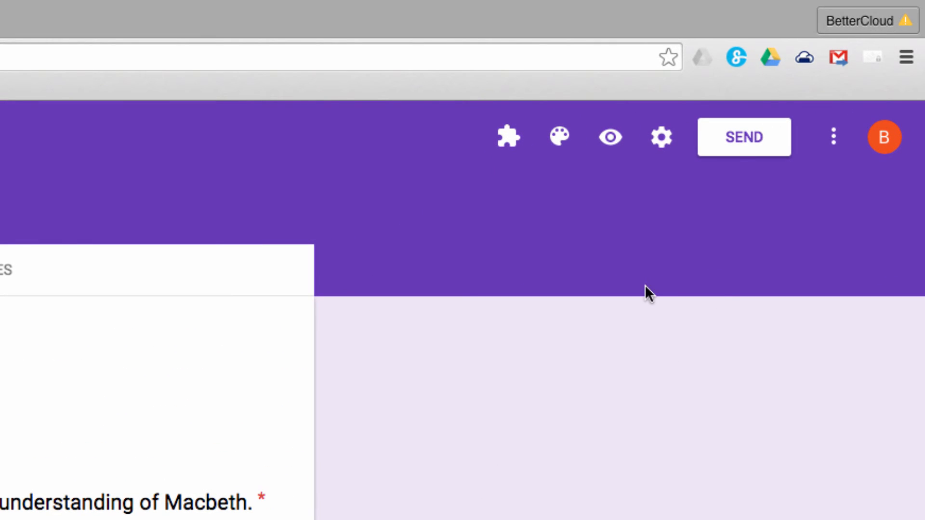
Preview the shortened link and embed code, cancel sending, and view the three responses.
{"action": "left_click", "coordinate": [744, 137]}
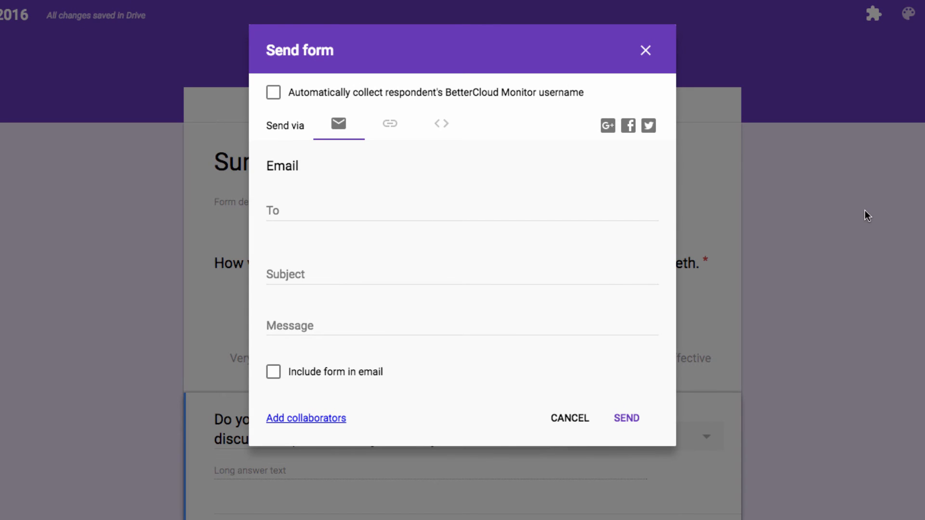
{"action": "left_click", "coordinate": [389, 123]}
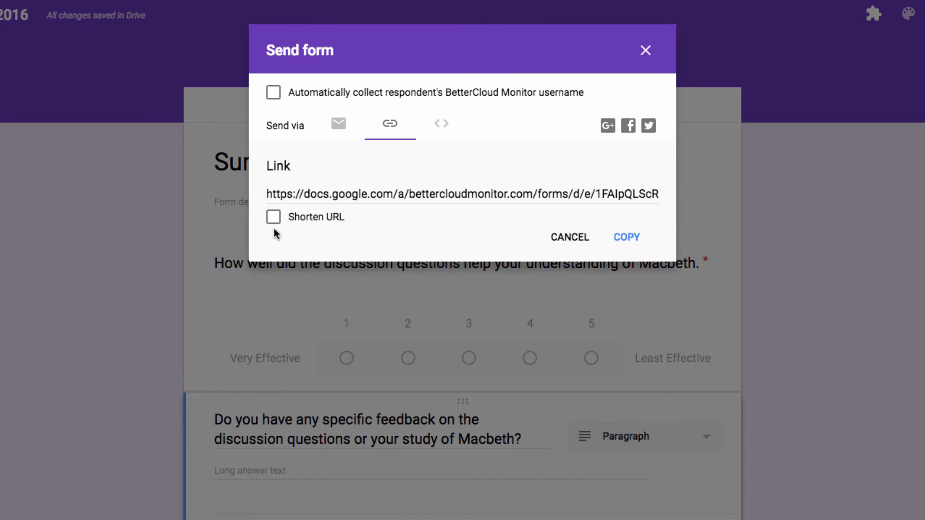
{"action": "left_click", "coordinate": [272, 216]}
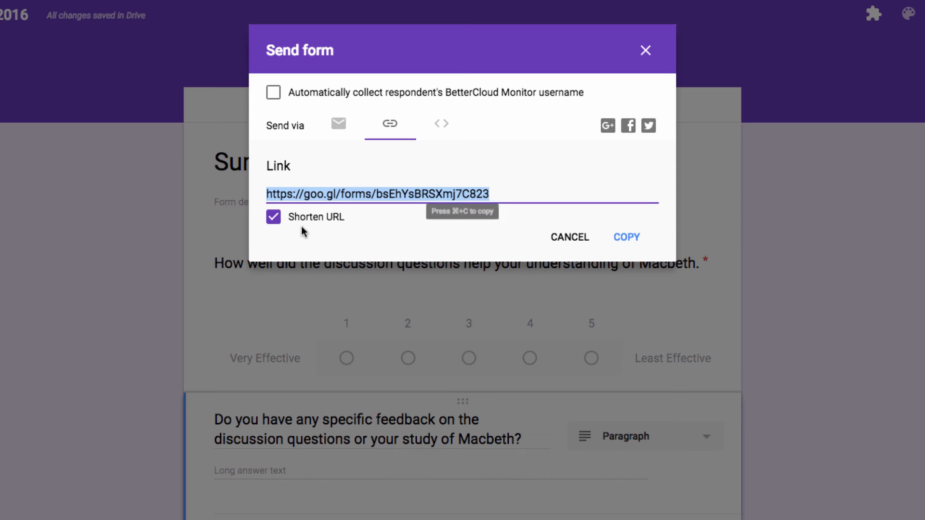
{"action": "left_click", "coordinate": [441, 124]}
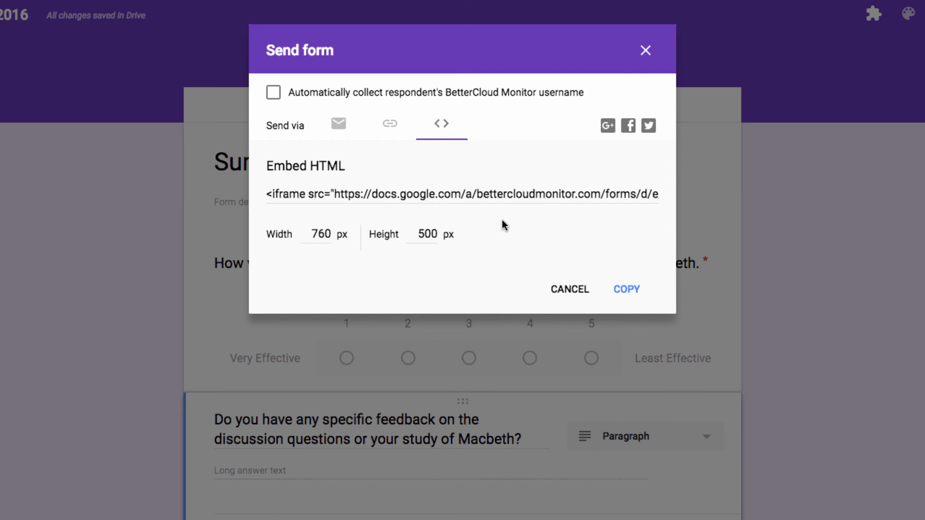
{"action": "left_click", "coordinate": [389, 123]}
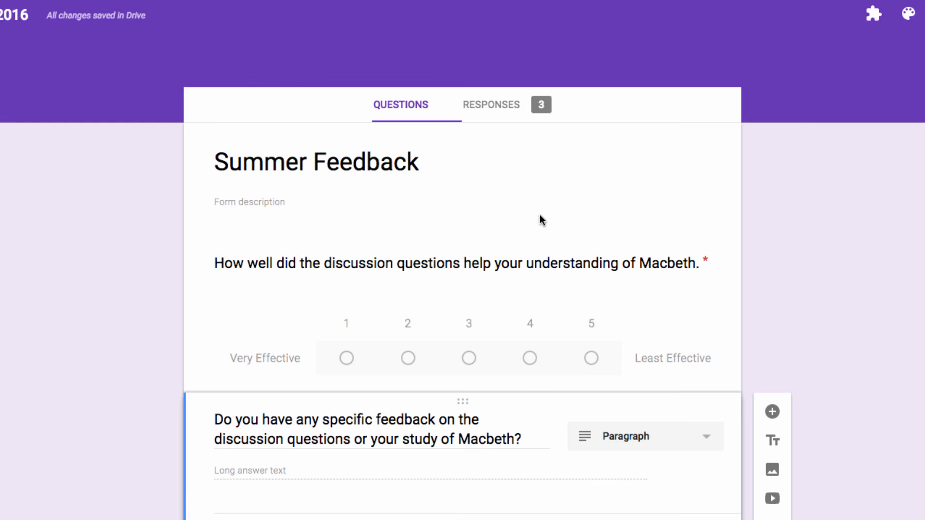
{"action": "left_click", "coordinate": [490, 104]}
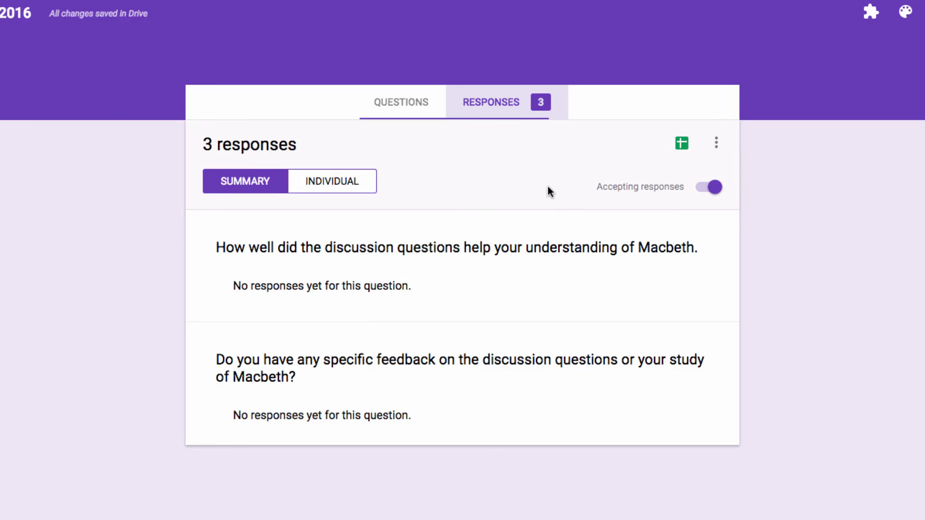